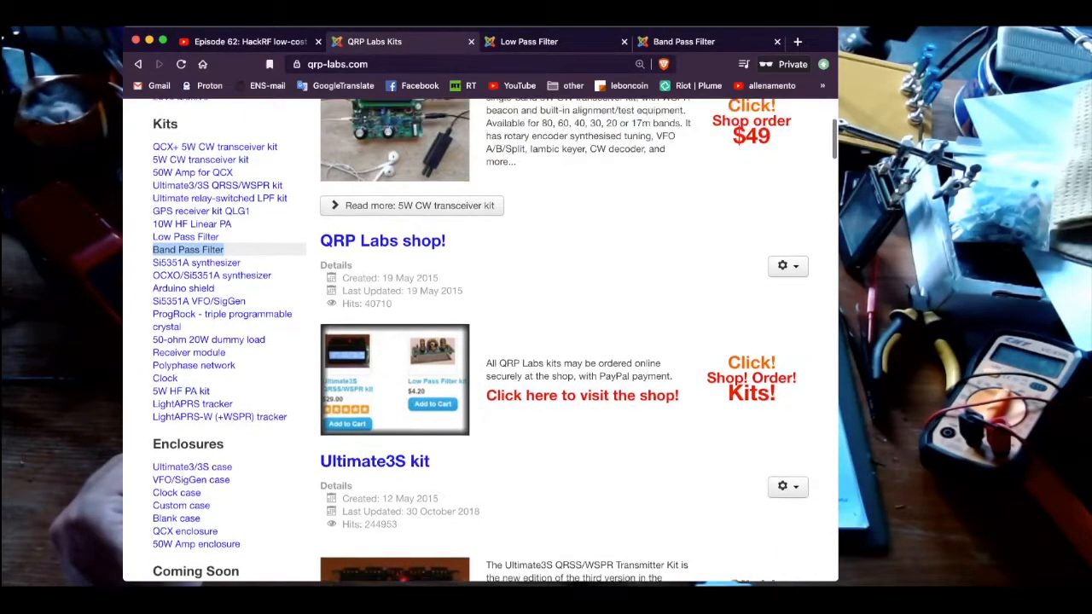
# Step: Switch to the QRP Labs Low Pass Filter kit tab showing its $4.60 price
pyautogui.click(529, 41)
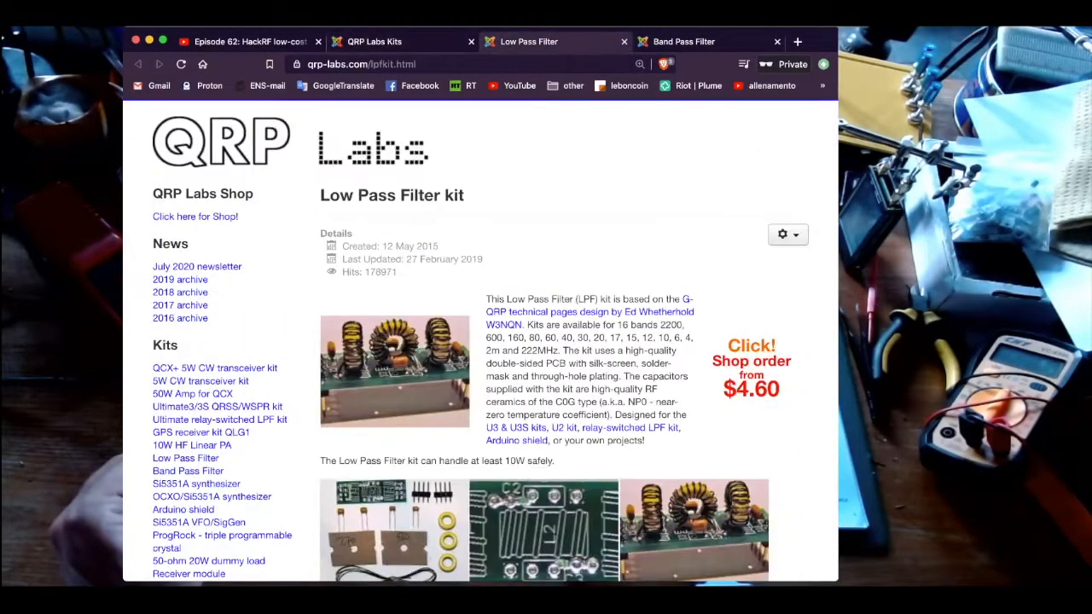